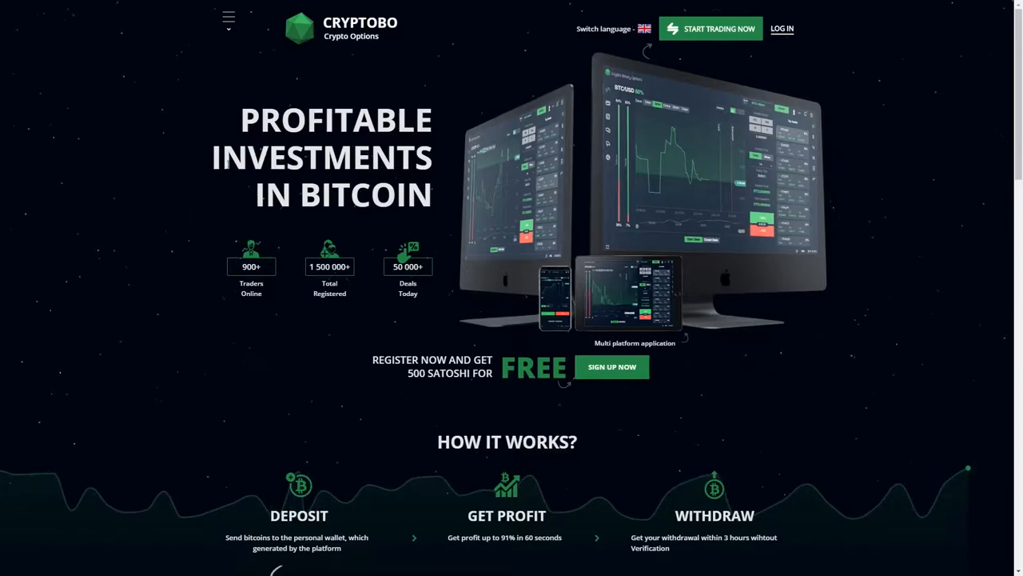
Step: Scroll the homepage down through the How It Works steps to the About Us in 2 Minutes video
left_click(228, 18)
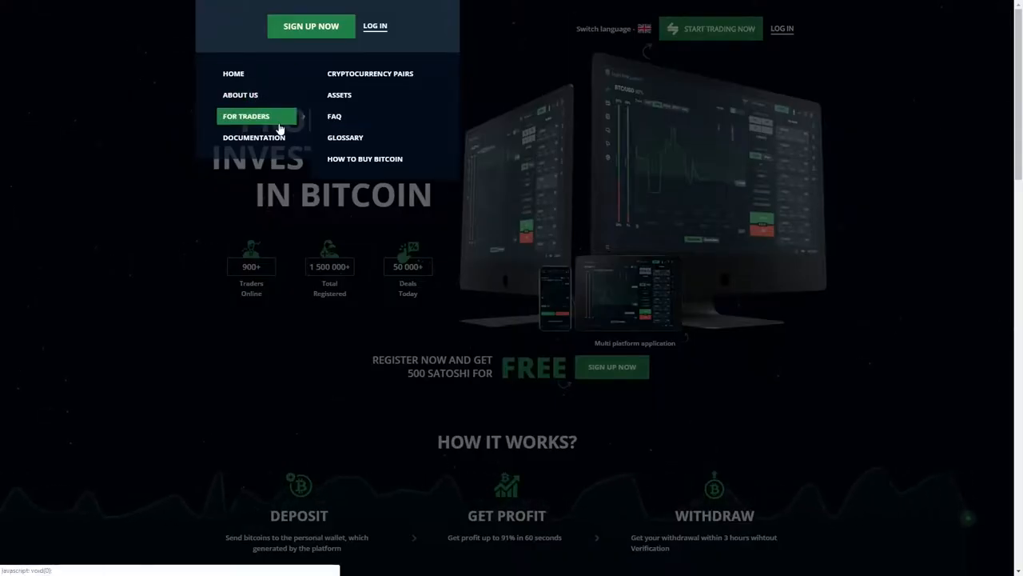
mouse_move(358, 86)
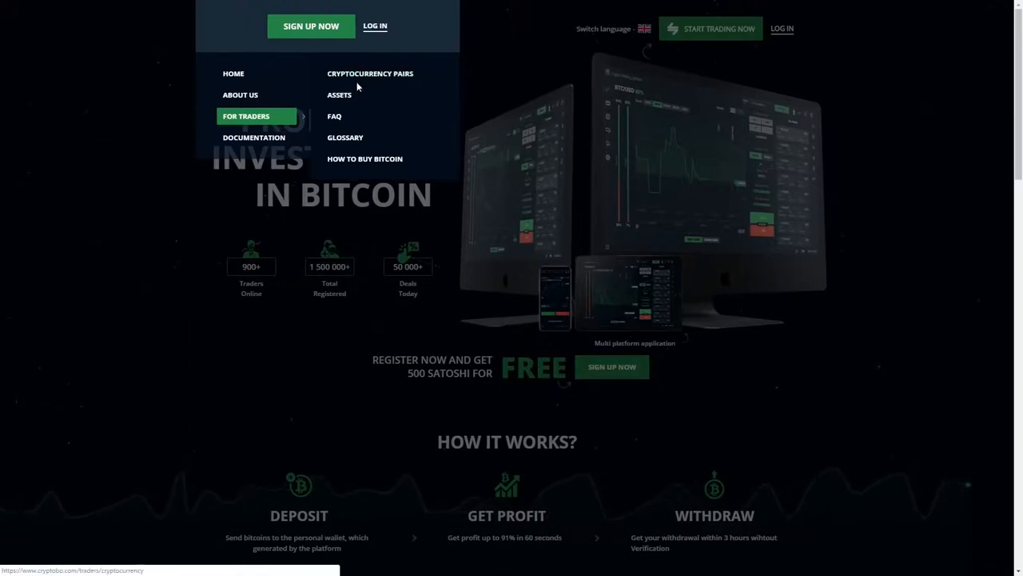
mouse_move(361, 120)
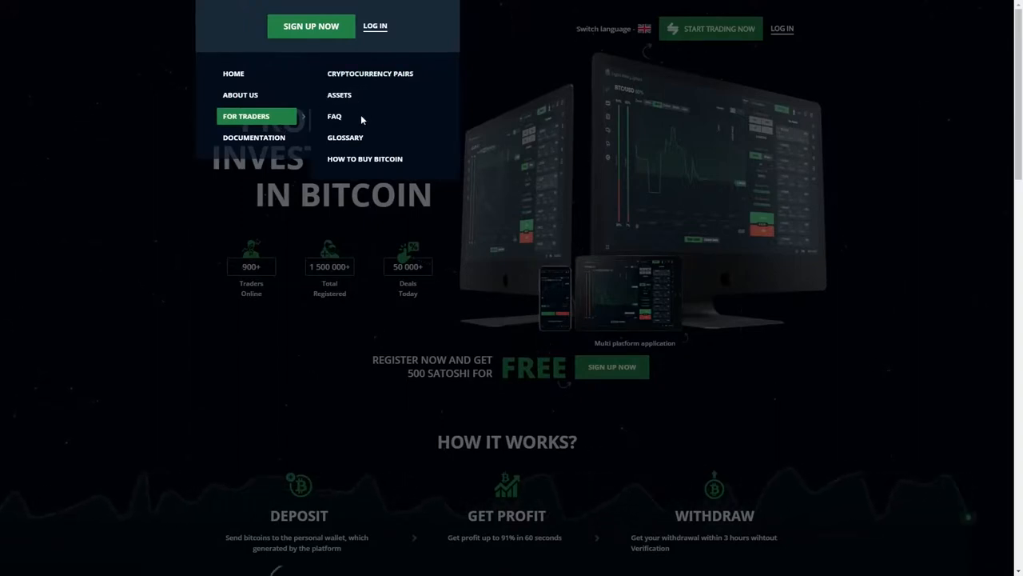
mouse_move(254, 137)
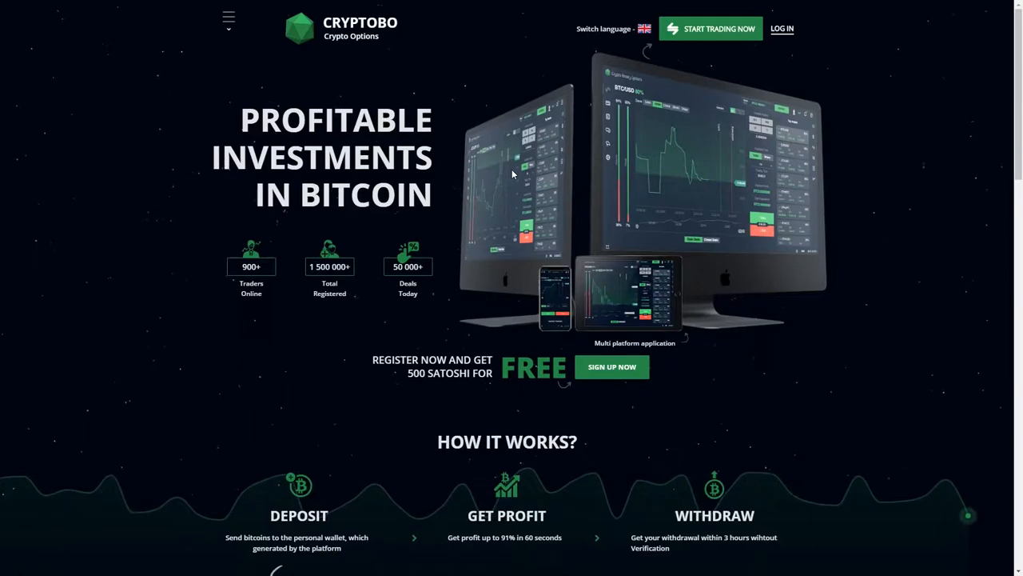
mouse_move(460, 189)
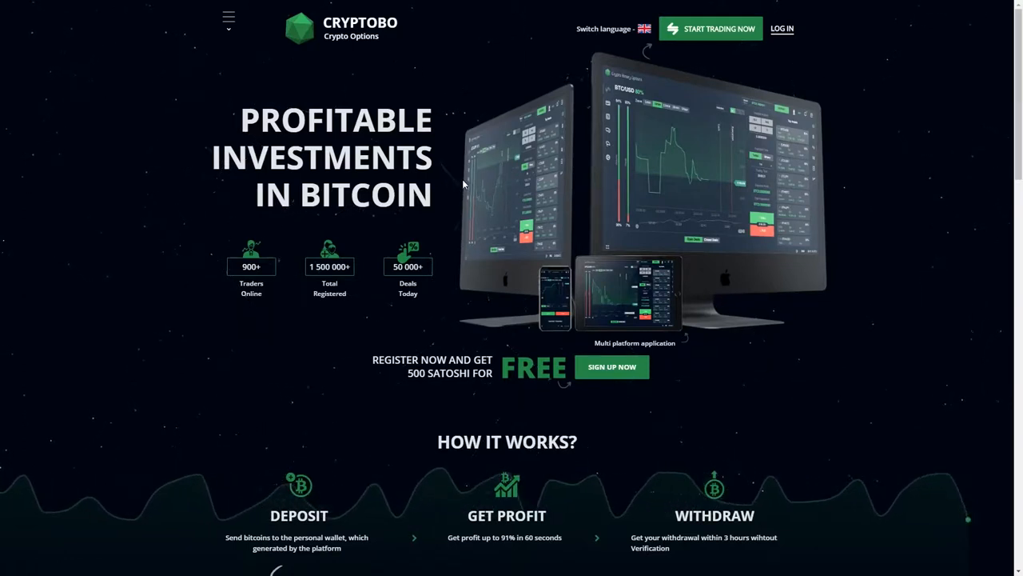
mouse_move(472, 179)
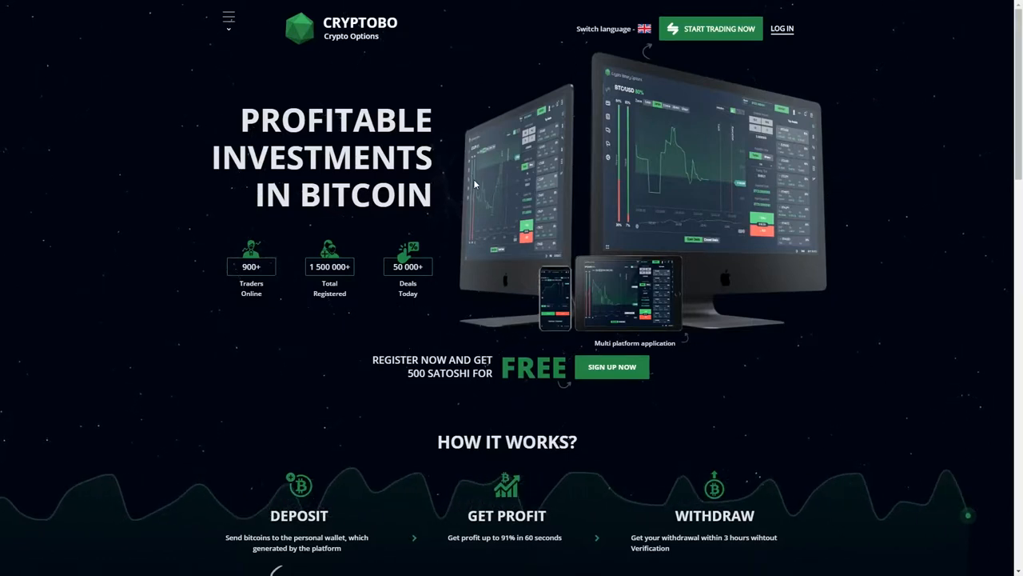
scroll("down", 3)
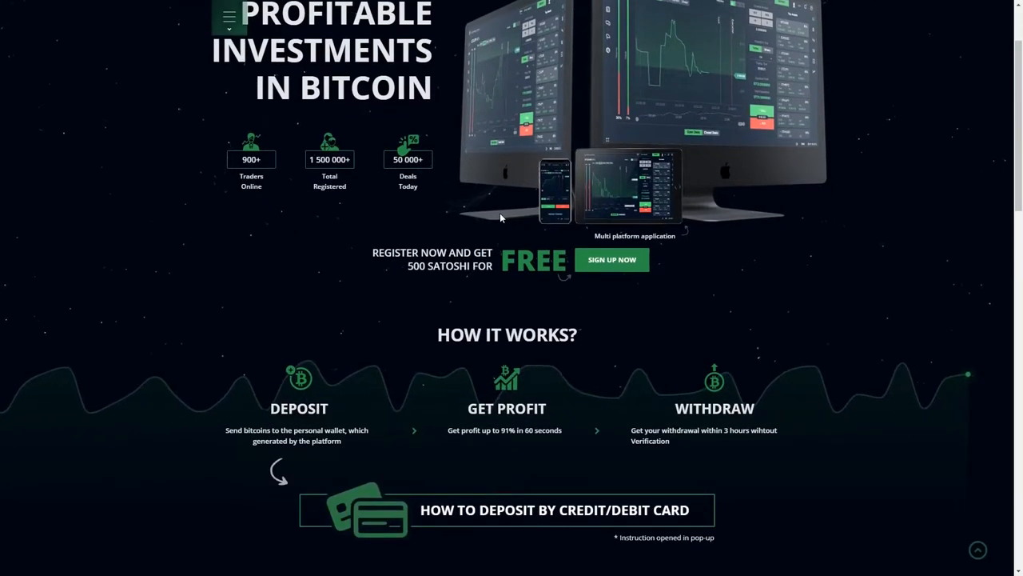
scroll("down", 3)
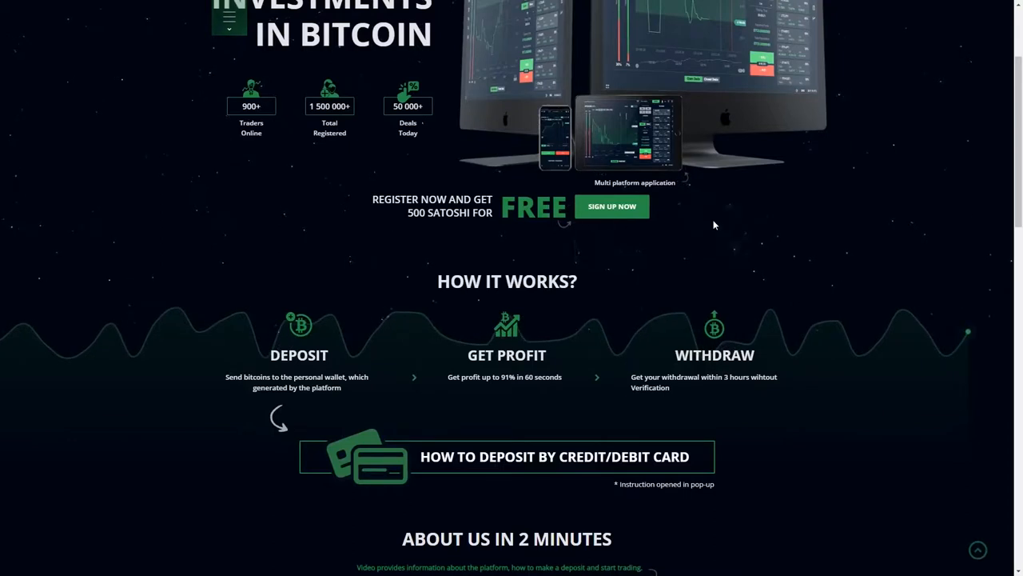
scroll("down", 3)
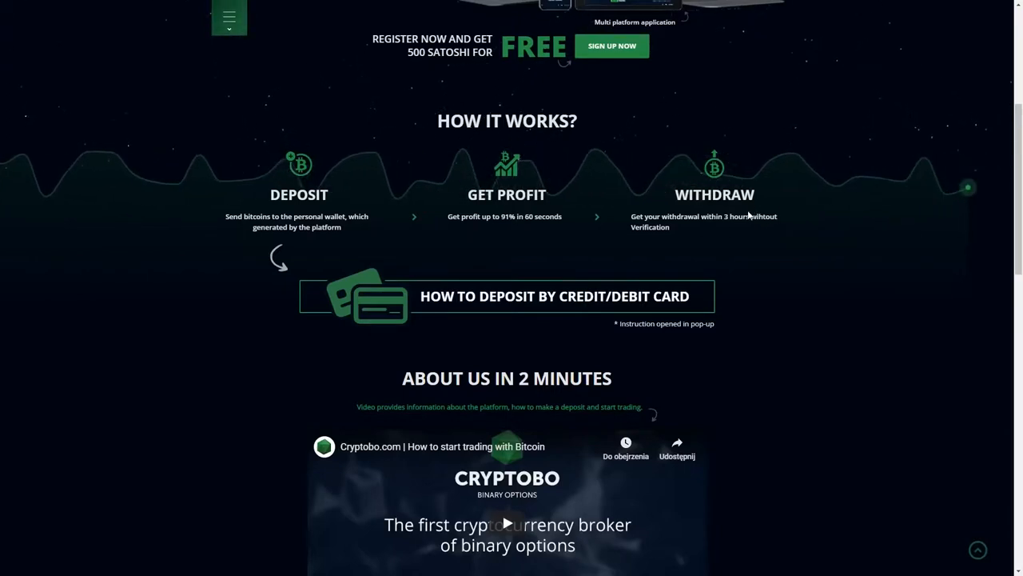
Step: Scroll on past the video to the Our Platform Advantages list and the Start Trading section
scroll("down", 3)
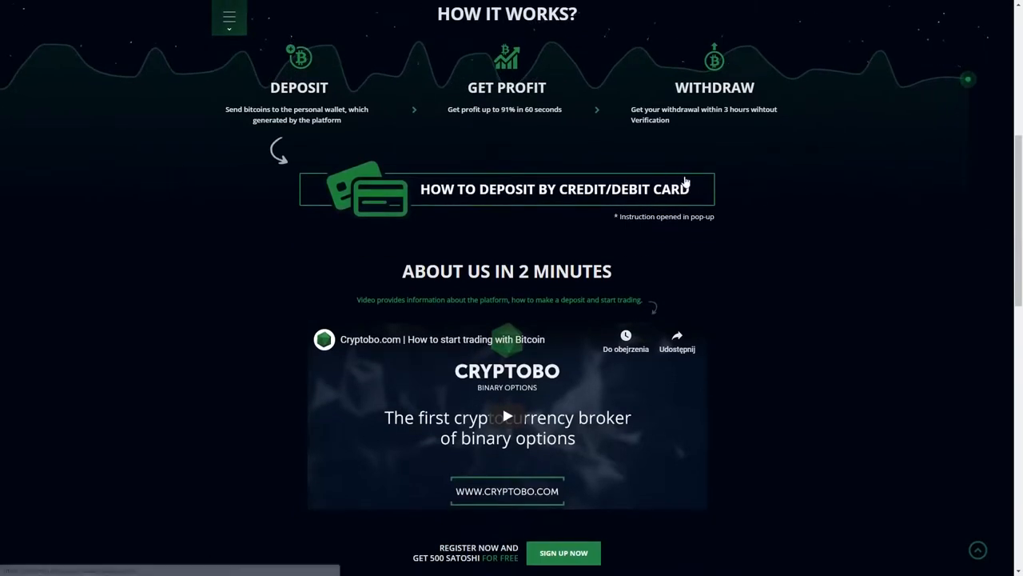
mouse_move(743, 300)
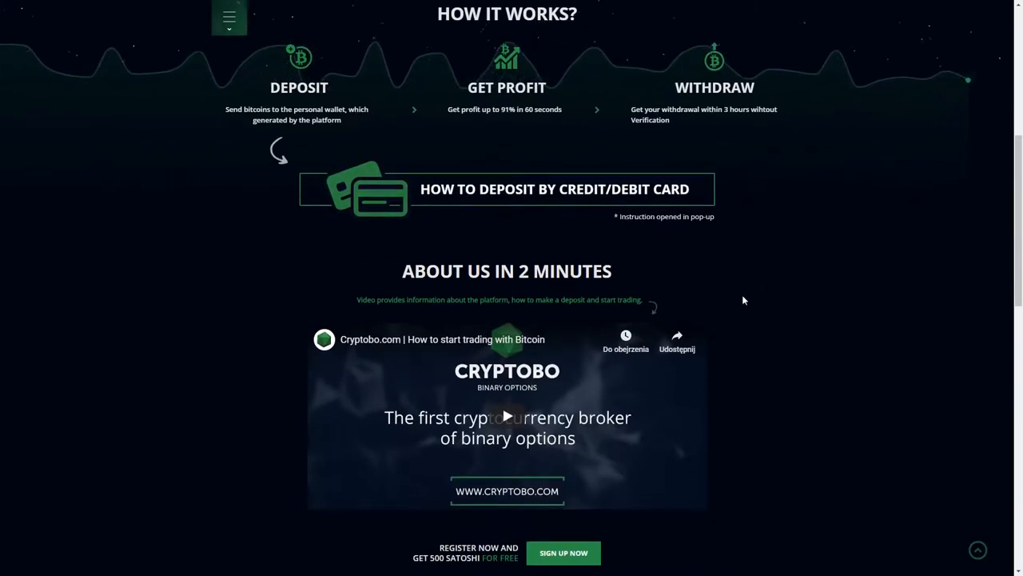
scroll("down", 3)
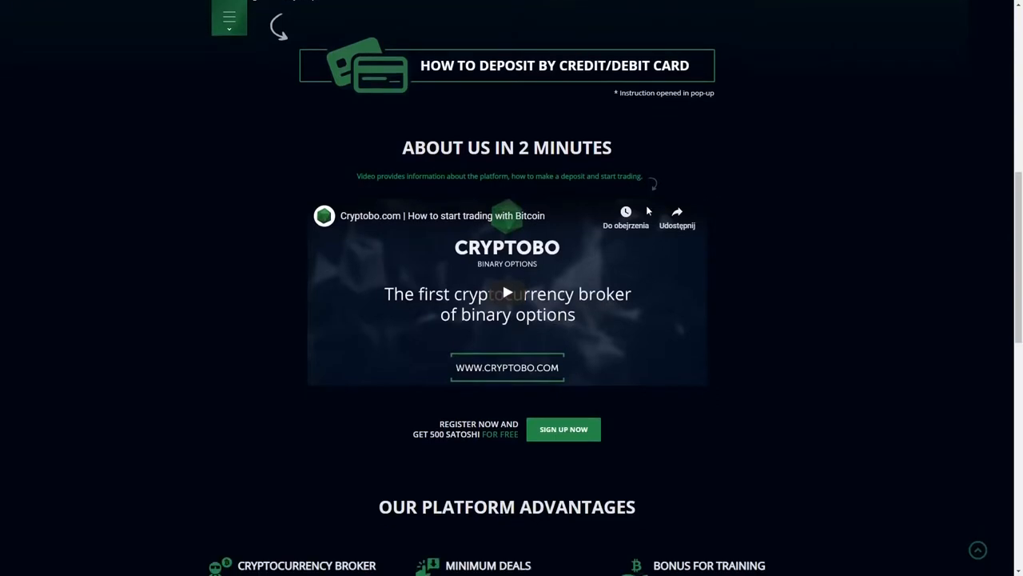
scroll("down", 3)
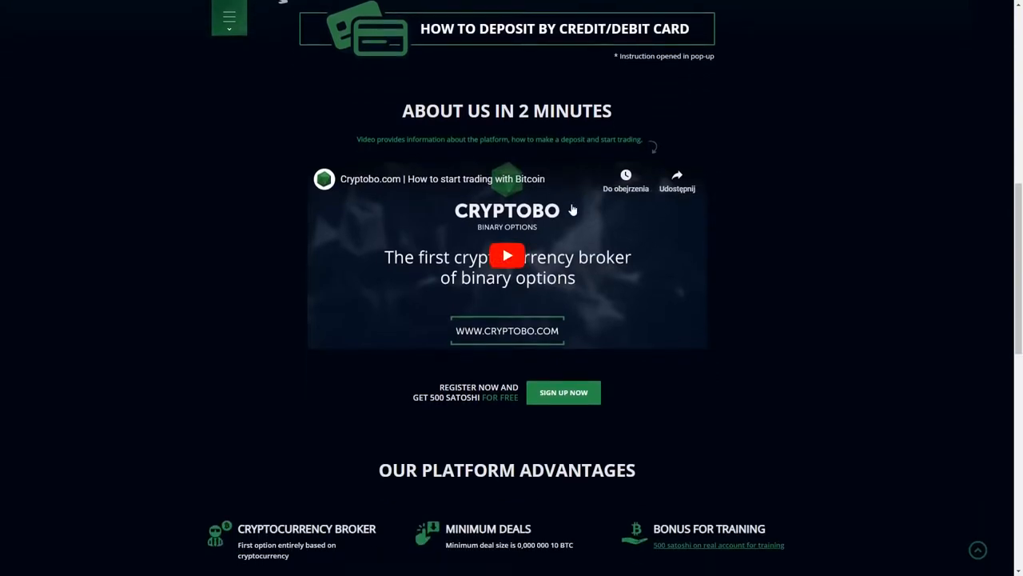
scroll("down", 3)
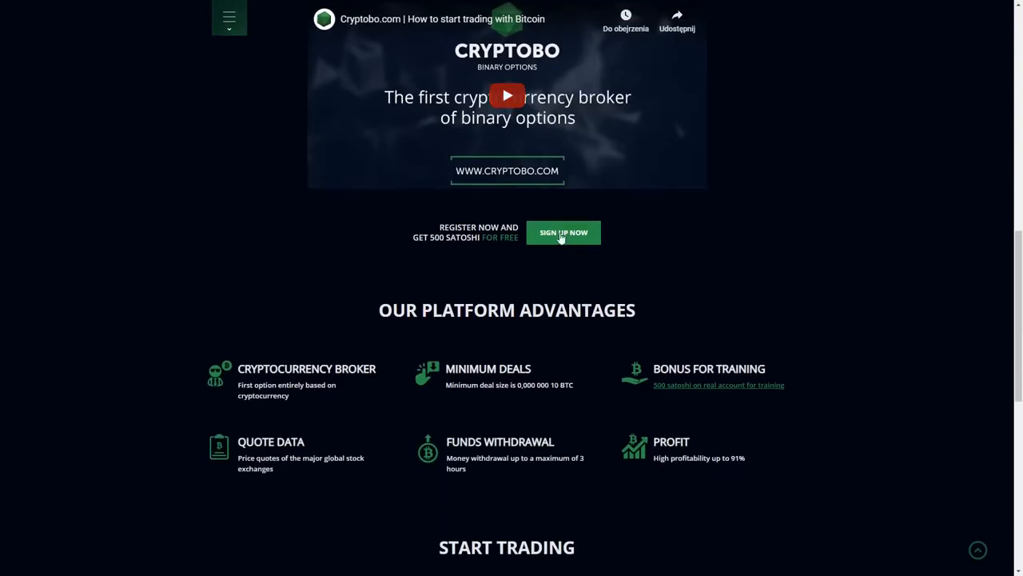
scroll("down", 3)
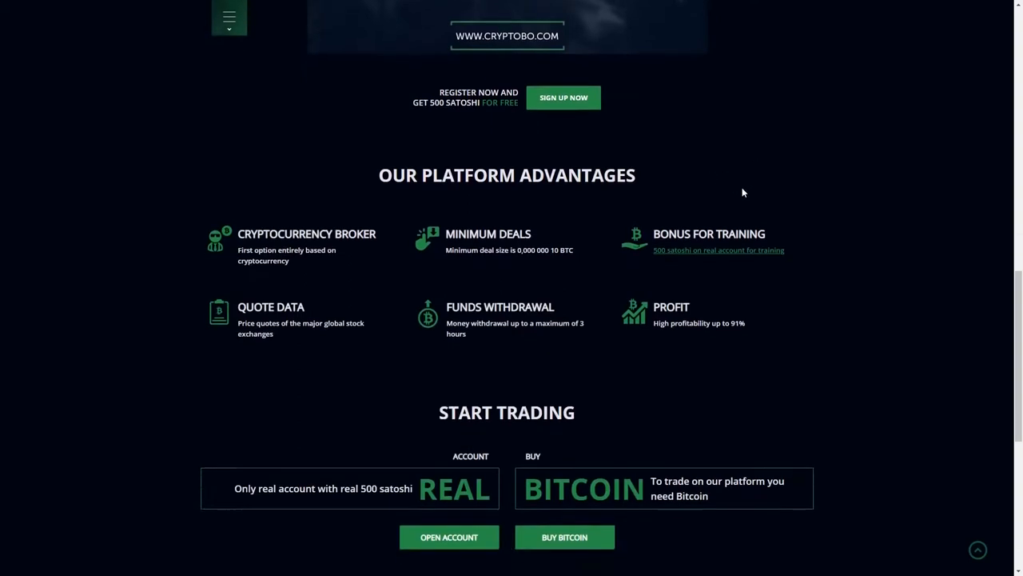
scroll("down", 3)
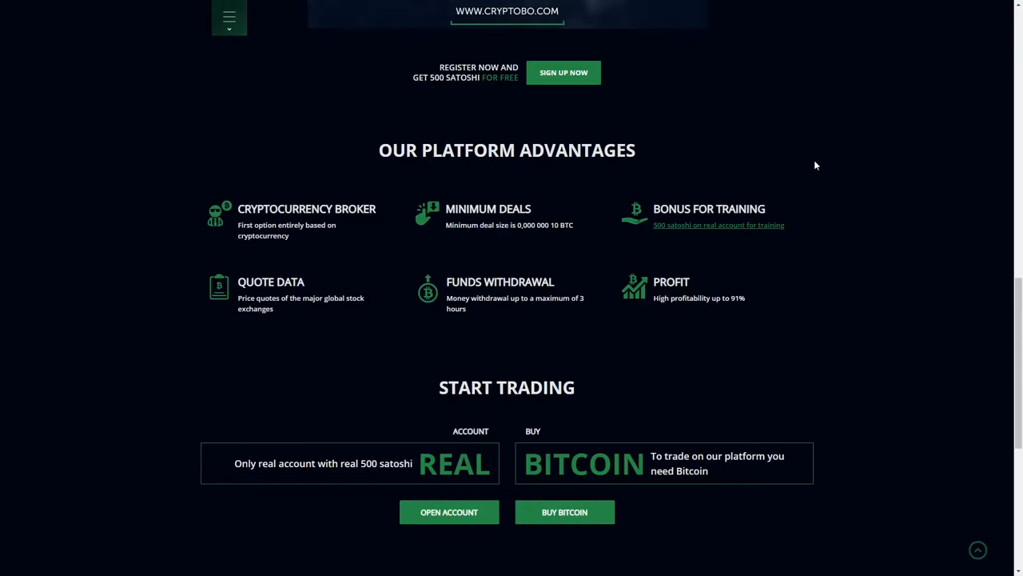
Step: Scroll to the page footer and bring up the BTC/USD trading platform page
scroll("down", 3)
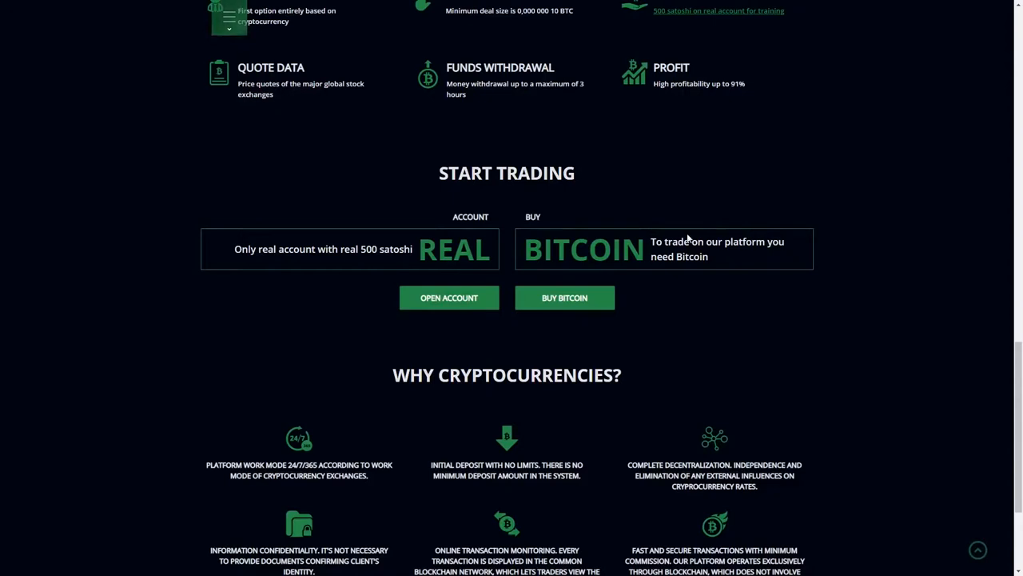
mouse_move(727, 208)
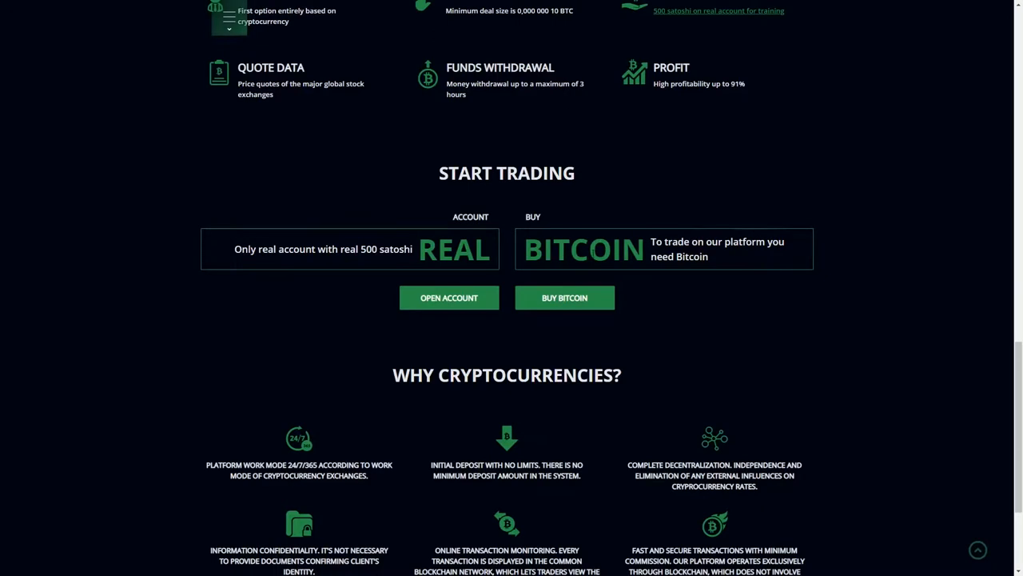
scroll("down", 3)
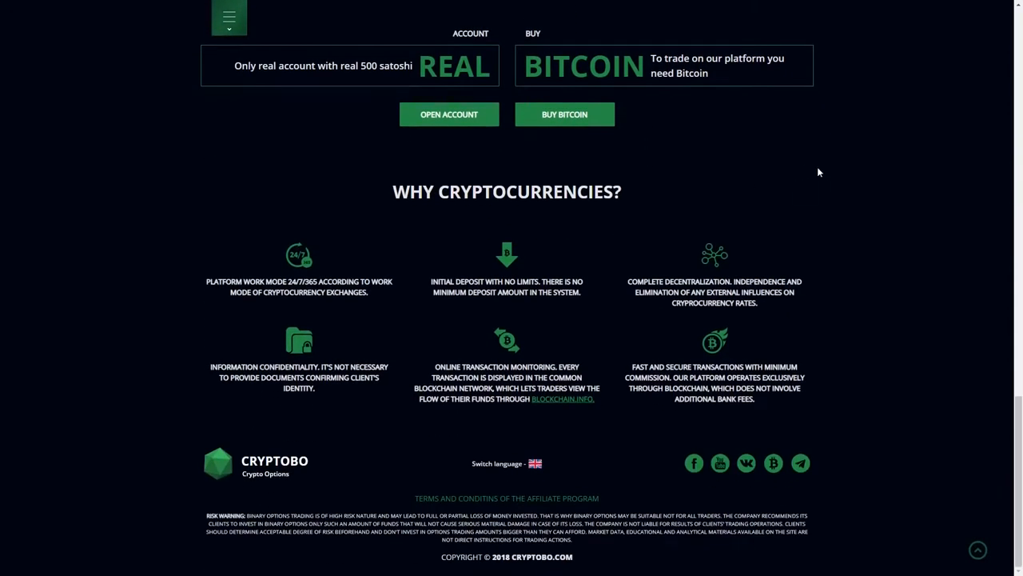
mouse_move(822, 170)
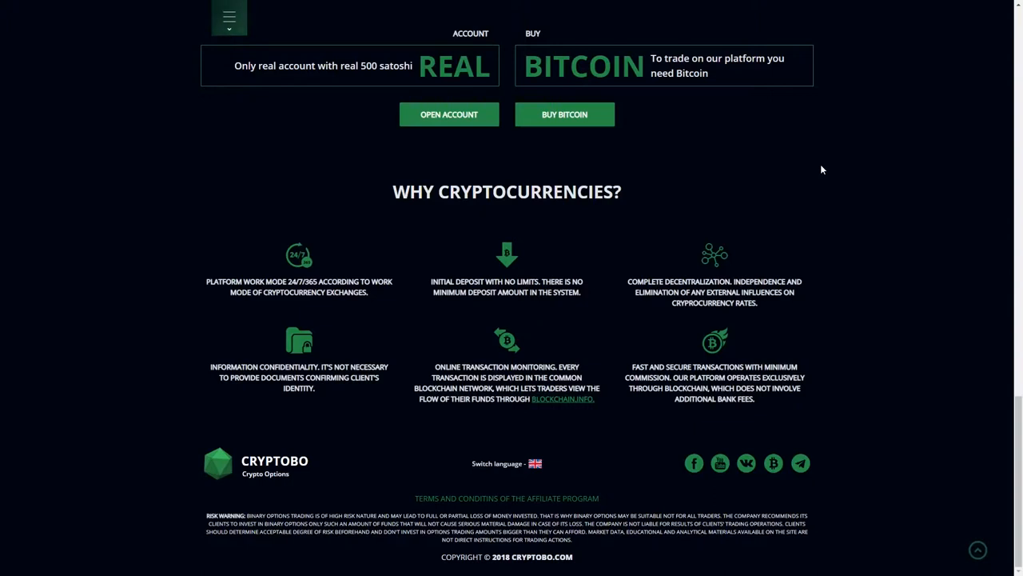
mouse_move(820, 460)
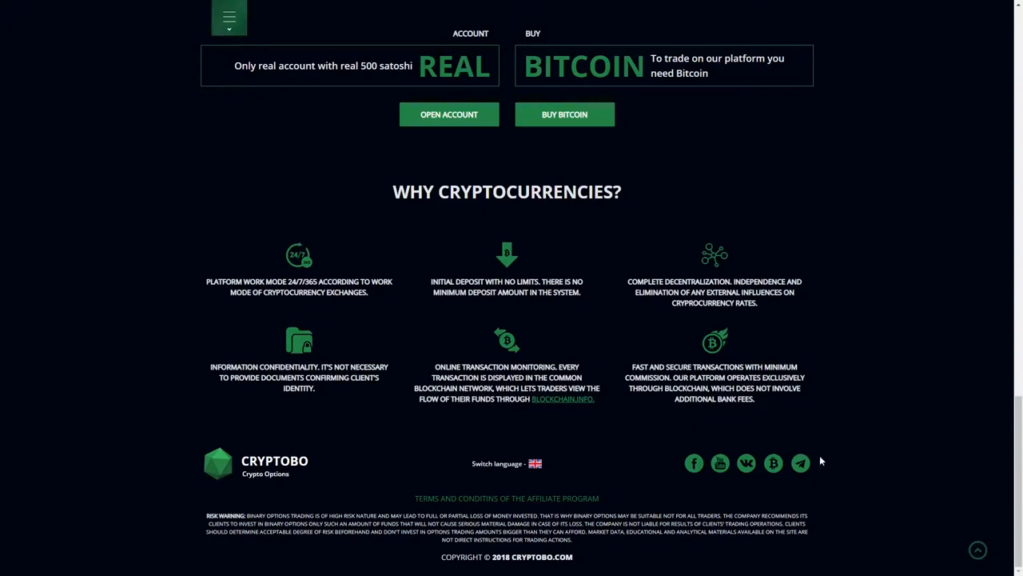
mouse_move(745, 464)
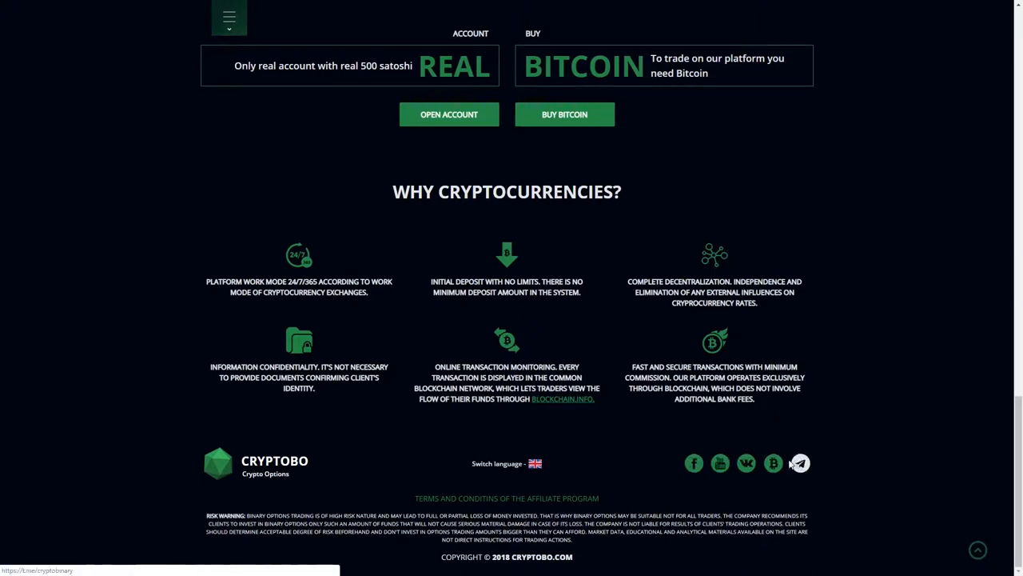
scroll("up", 3)
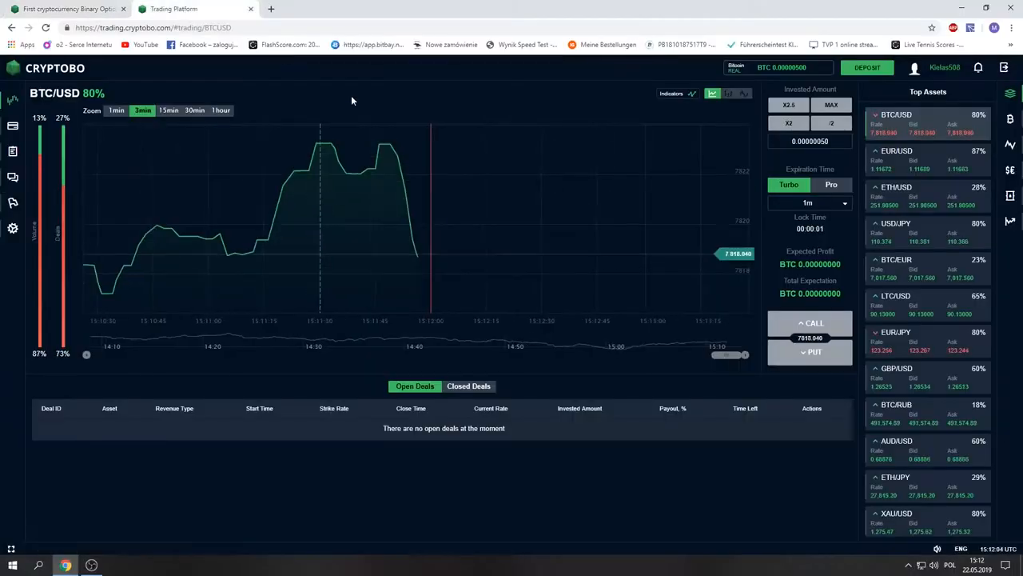
Step: Show the trading platform full screen with the Crypto Currencies asset list
key("f11")
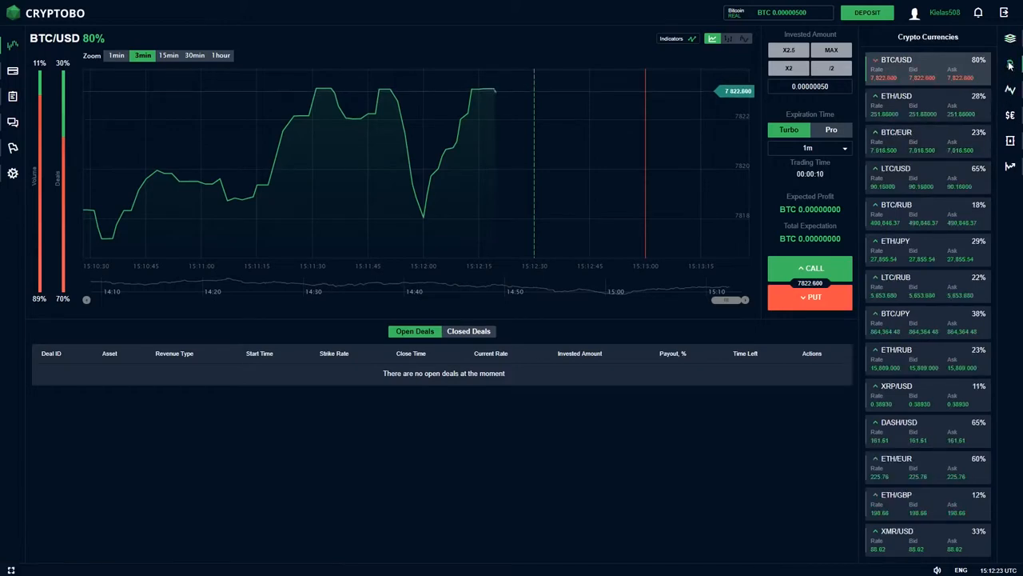
Step: Browse the Stocks asset list and return to the Crypto Currencies list
left_click(1010, 63)
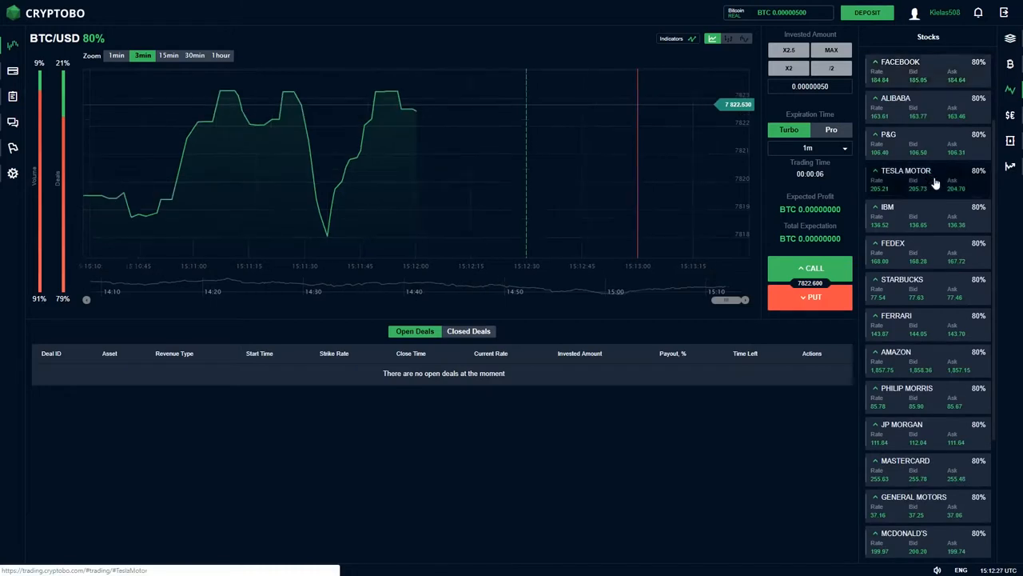
scroll("down", 3)
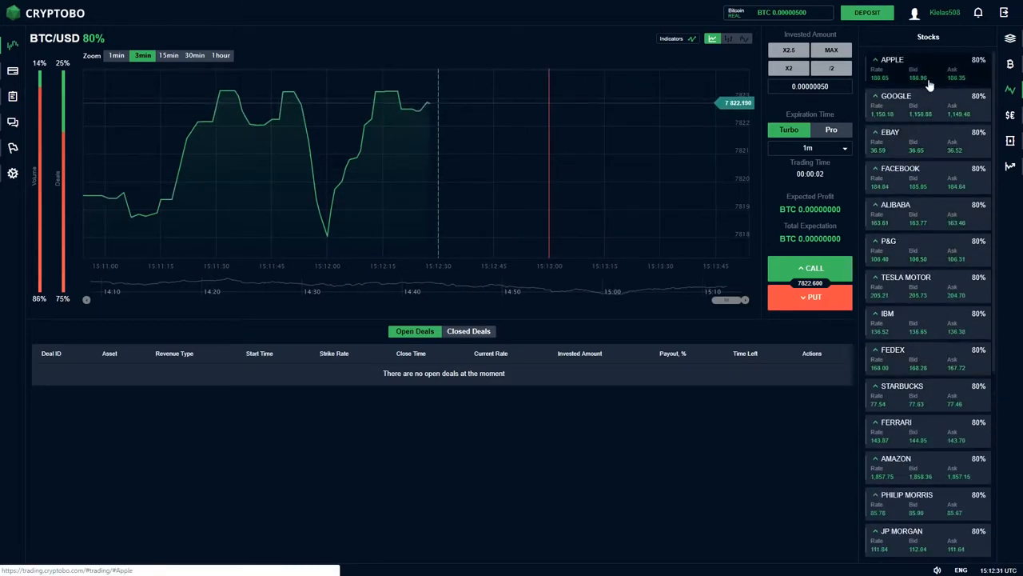
scroll("down", 3)
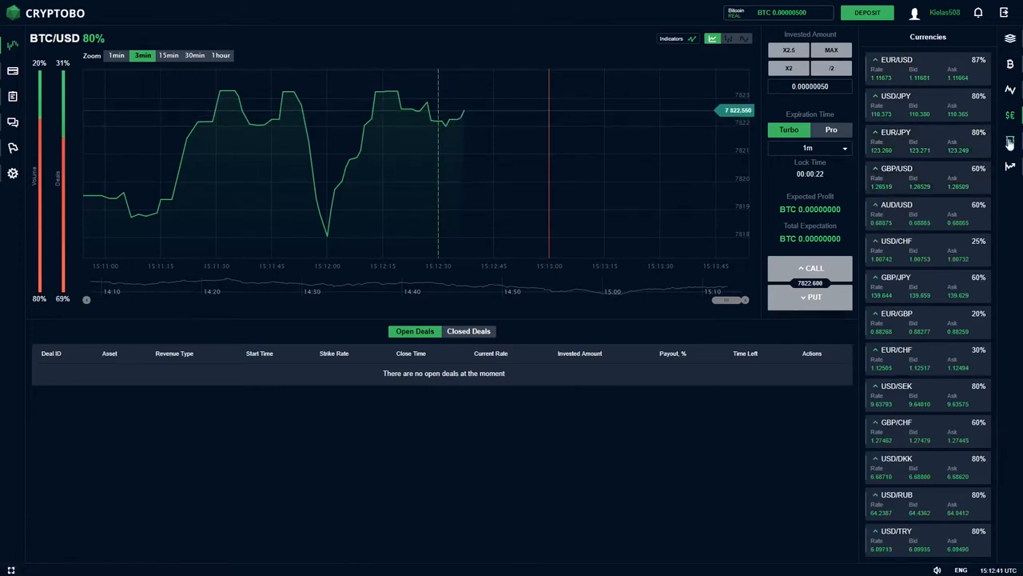
left_click(1010, 141)
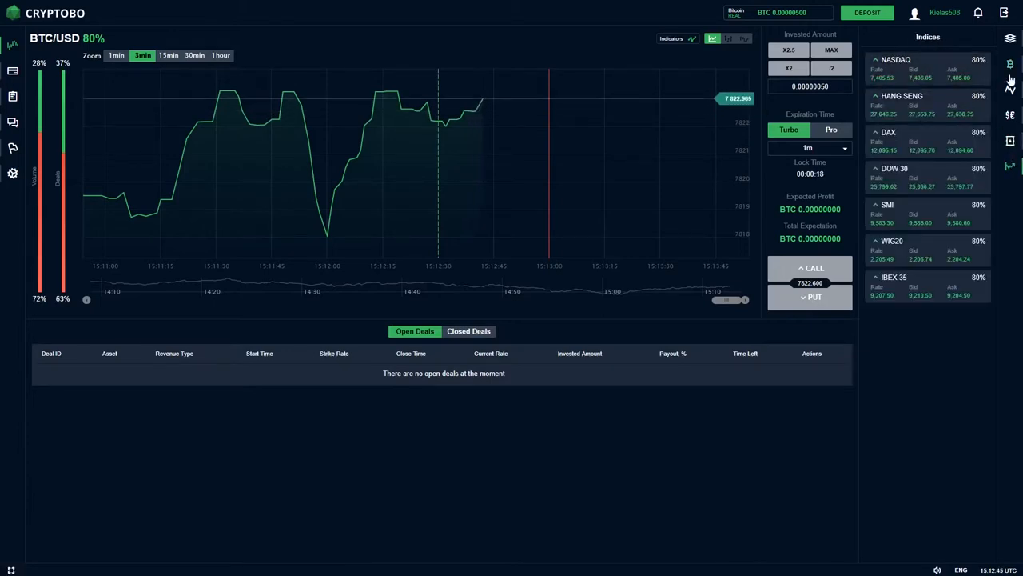
left_click(1010, 64)
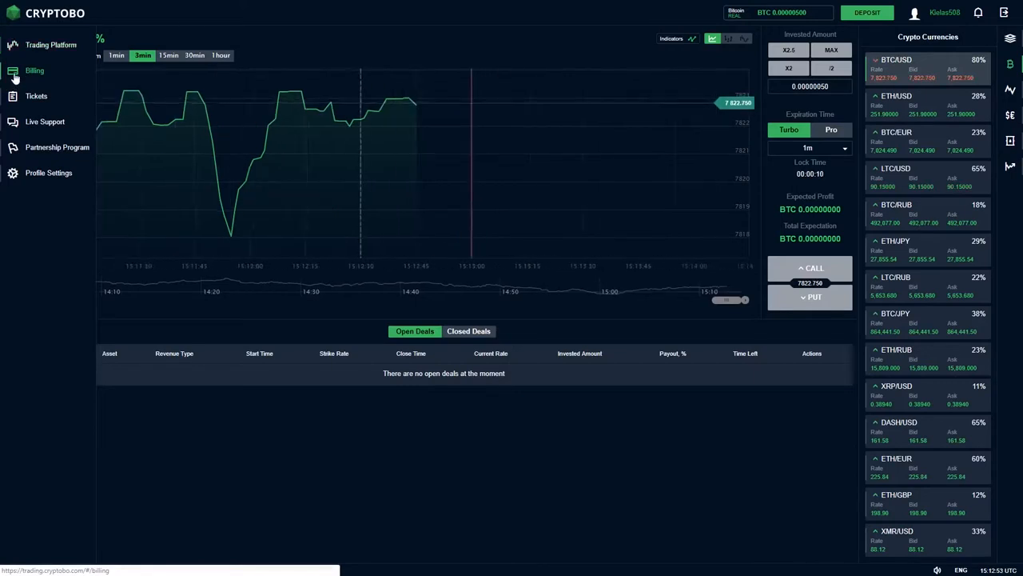
Step: Visit the Billing deposit form, focus its Amount field, then go to the Tickets section
left_click(35, 70)
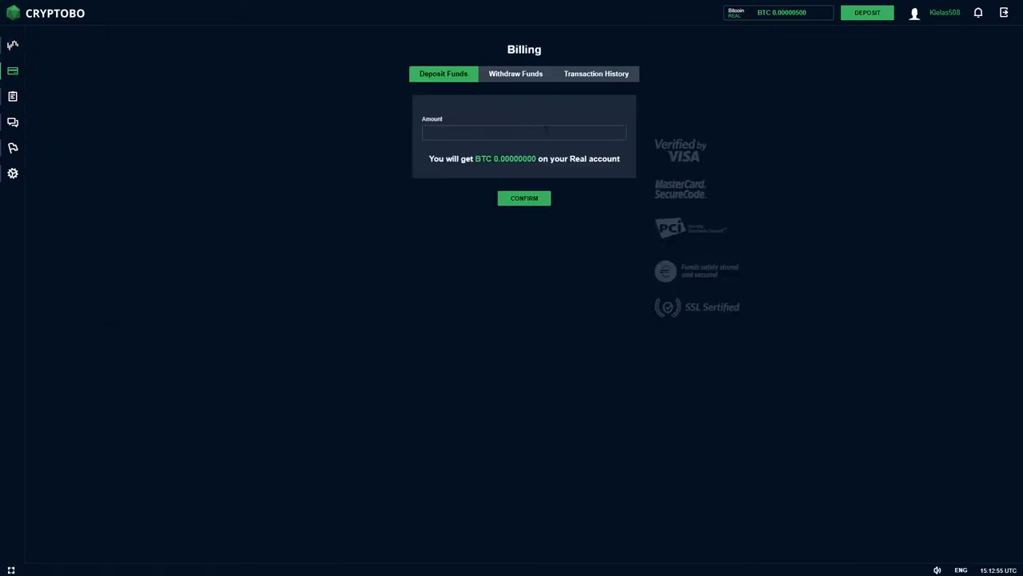
left_click(525, 133)
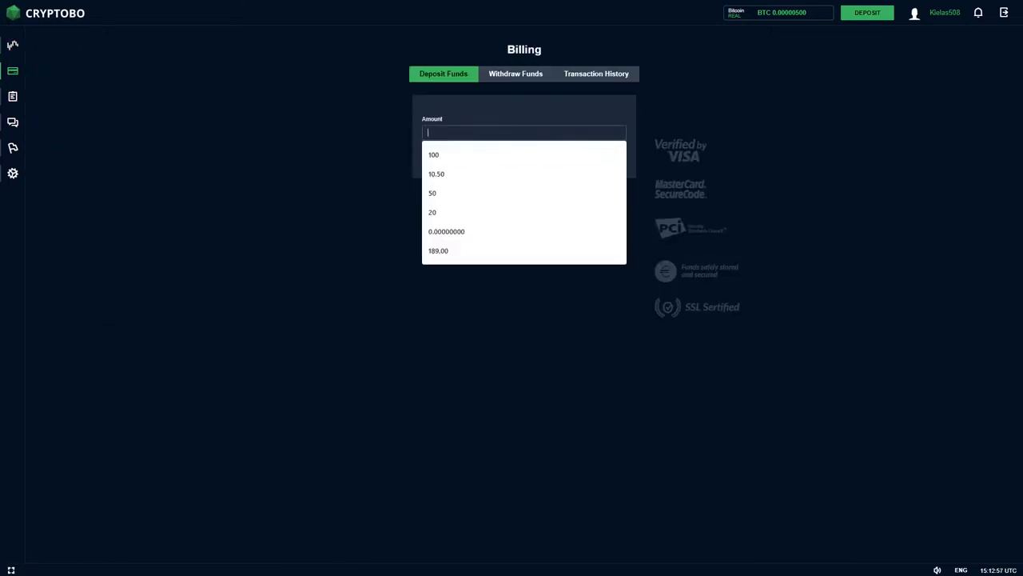
left_click(35, 96)
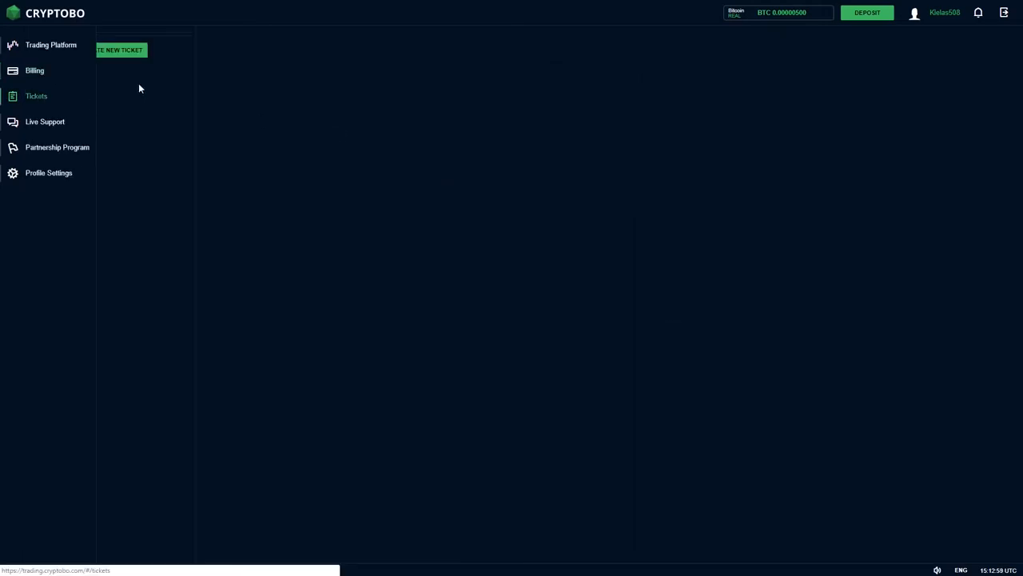
Step: Submit a Question ticket with title 'new10k' and description 'new10k'
left_click(121, 50)
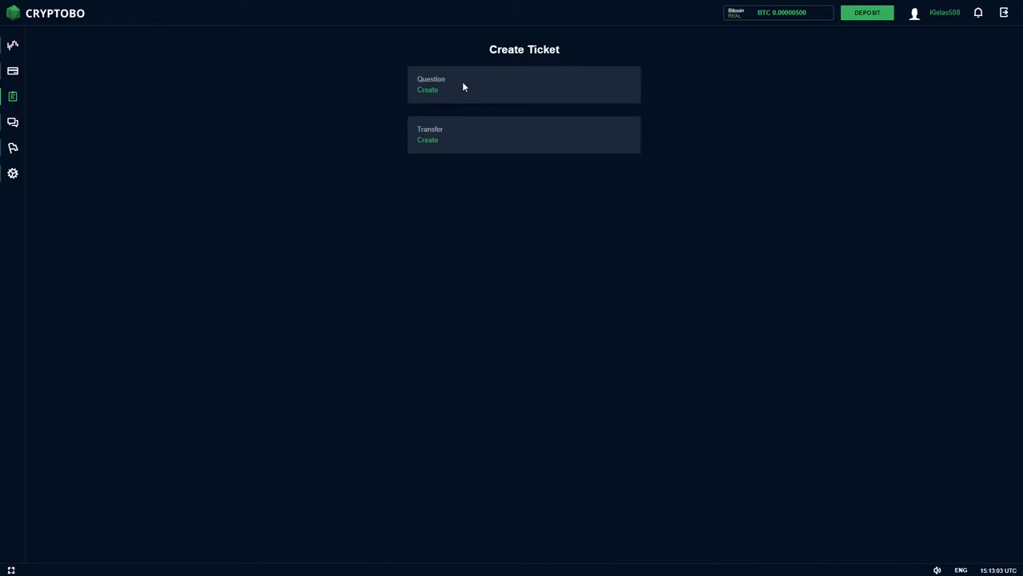
left_click(428, 89)
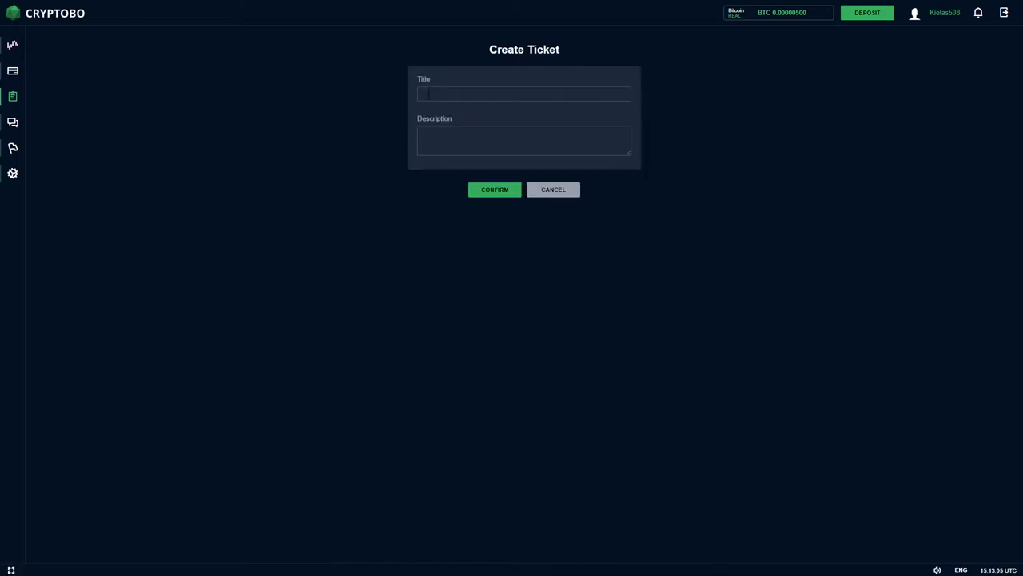
left_click(524, 92)
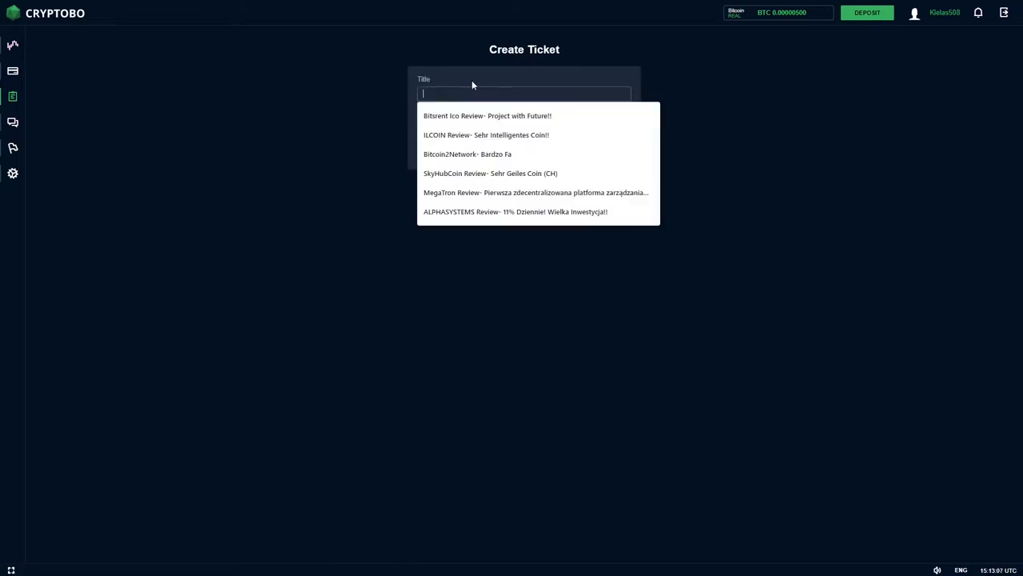
type("new")
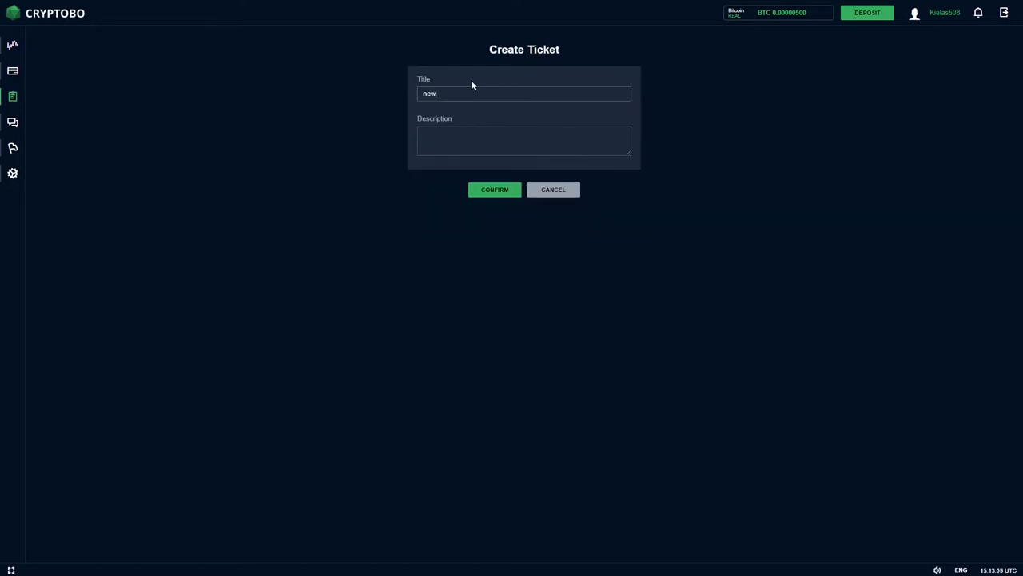
type("10k")
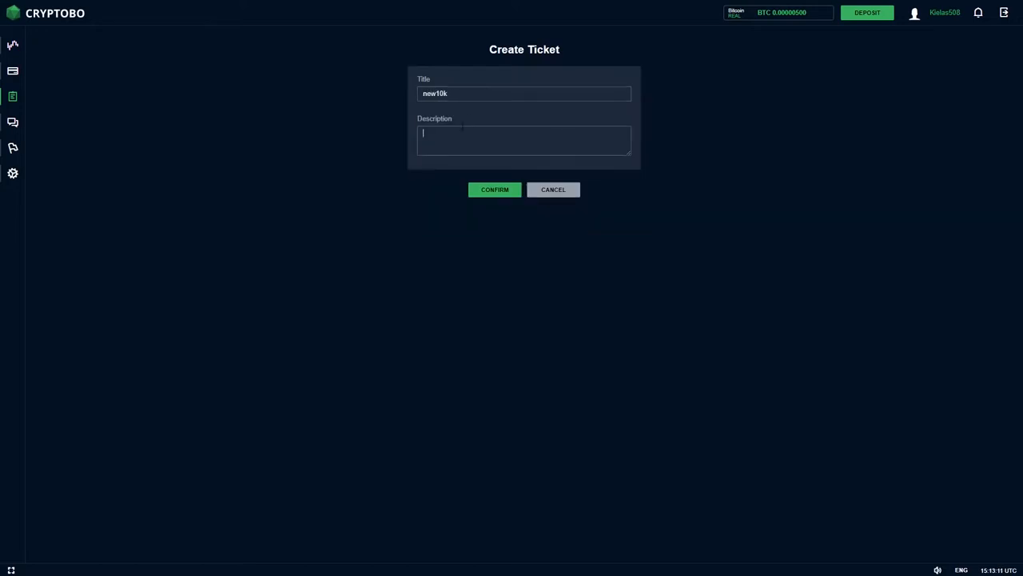
type("new10k")
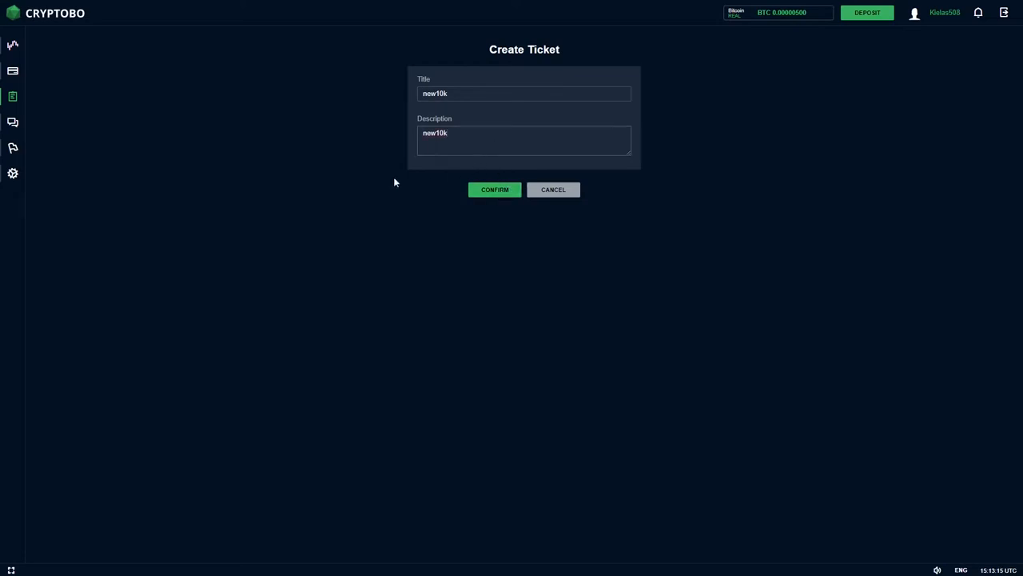
mouse_move(492, 172)
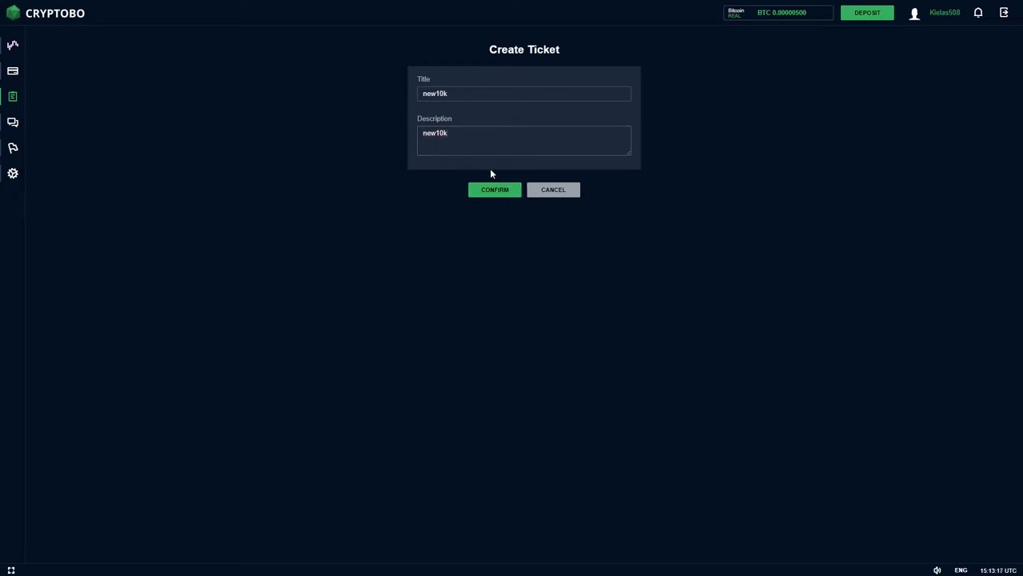
left_click(494, 189)
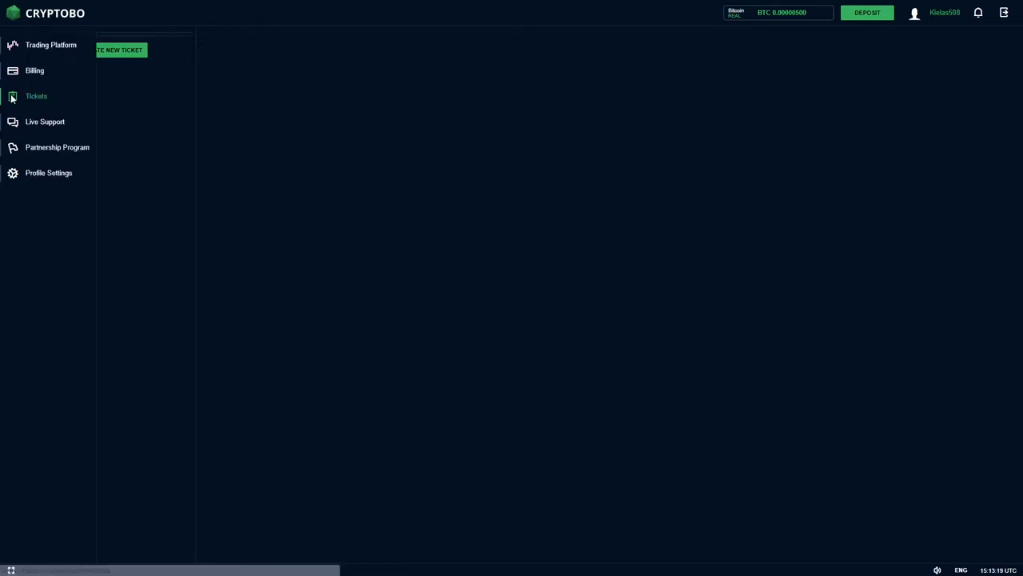
Step: Refresh the tickets list to show the new ticket, then go to the Partnership Program page
left_click(35, 96)
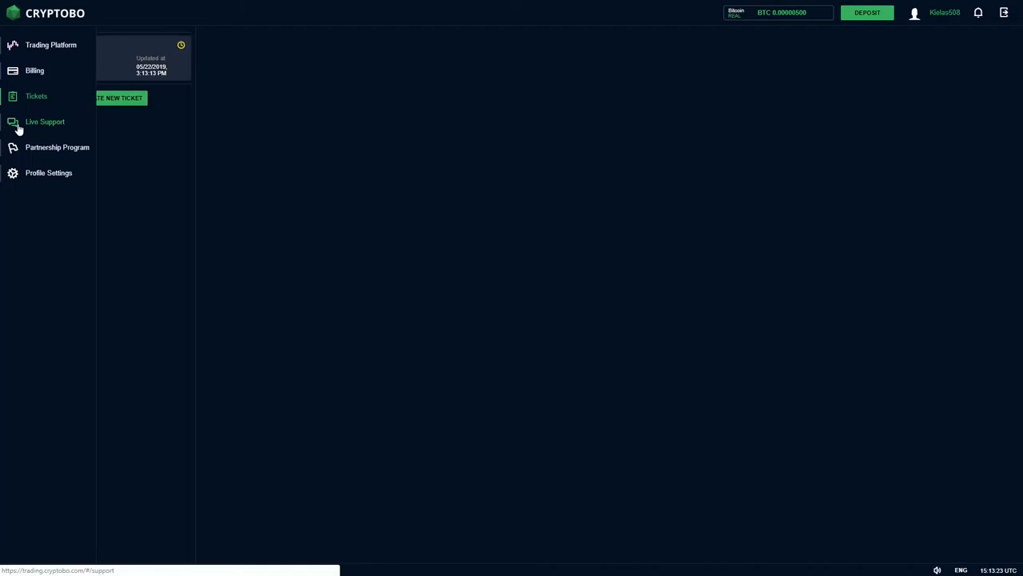
mouse_move(54, 131)
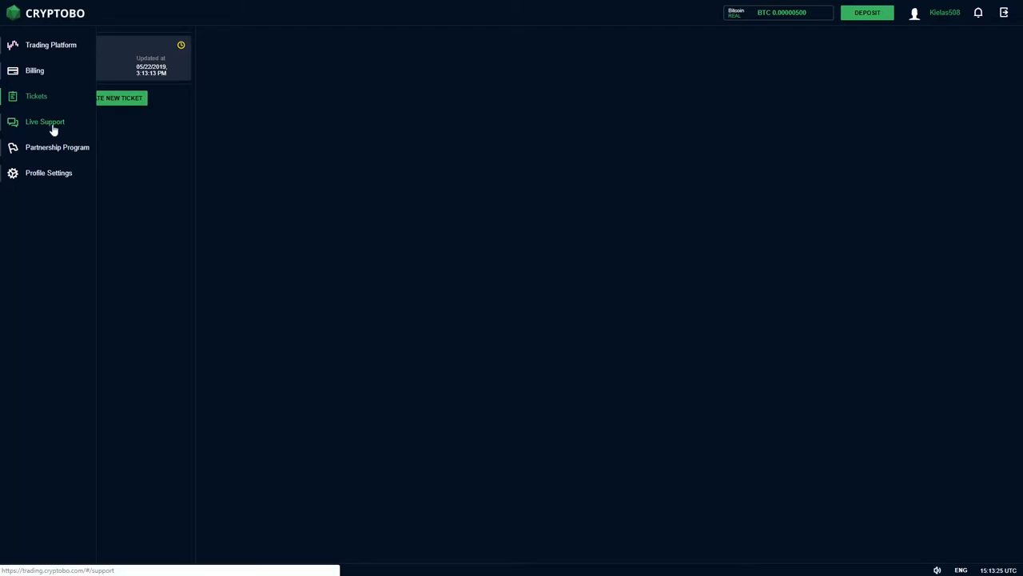
left_click(58, 147)
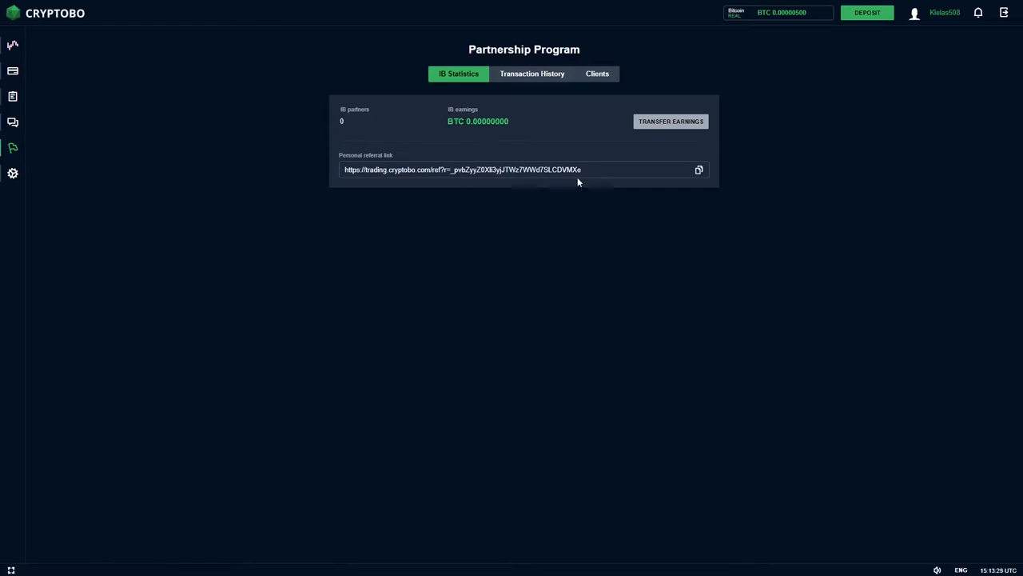
mouse_move(539, 187)
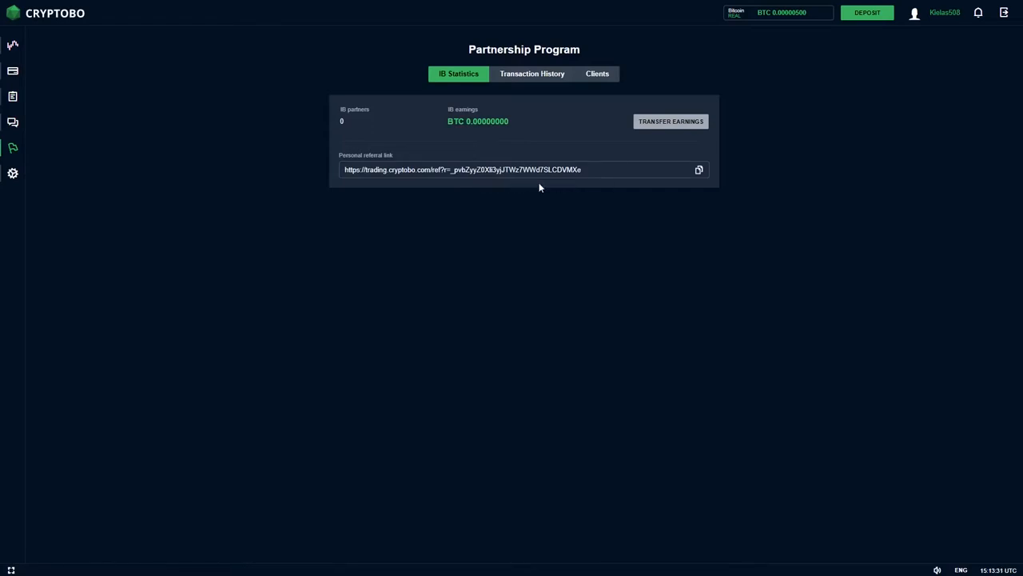
mouse_move(543, 153)
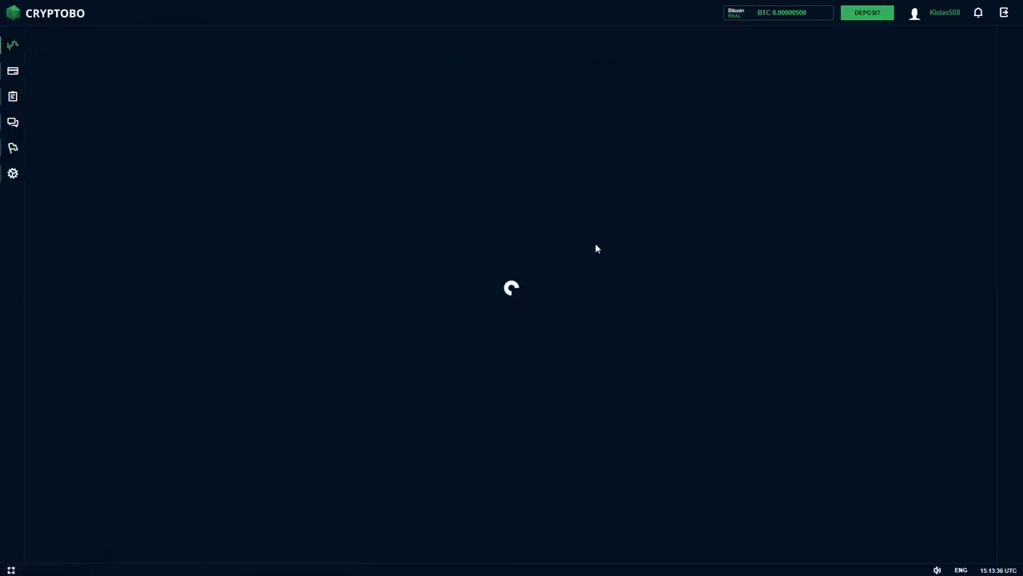
mouse_move(583, 225)
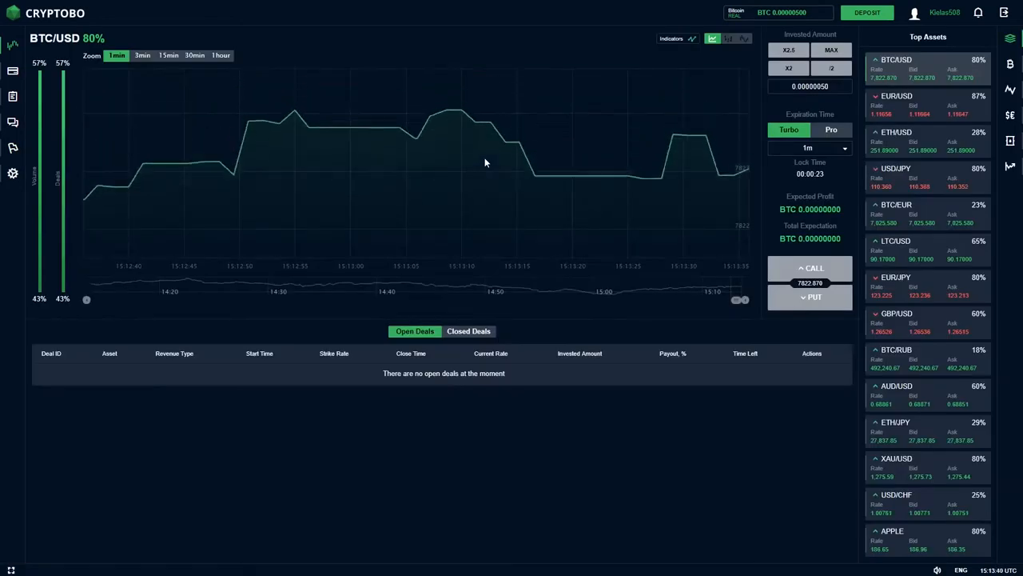
Step: Switch the BTC/USD chart to a 3-minute range and back to 1-minute
left_click(142, 55)
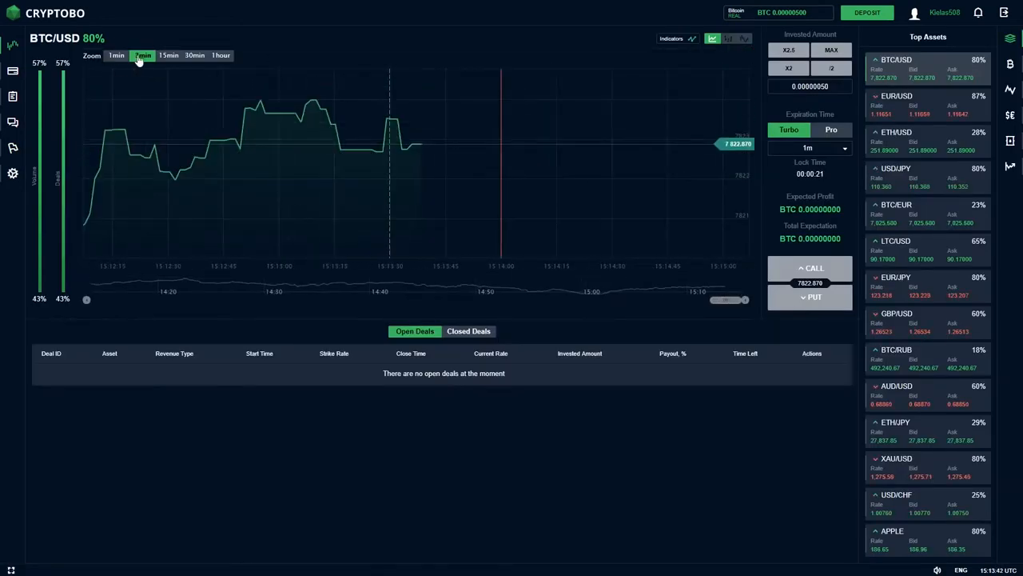
left_click(142, 54)
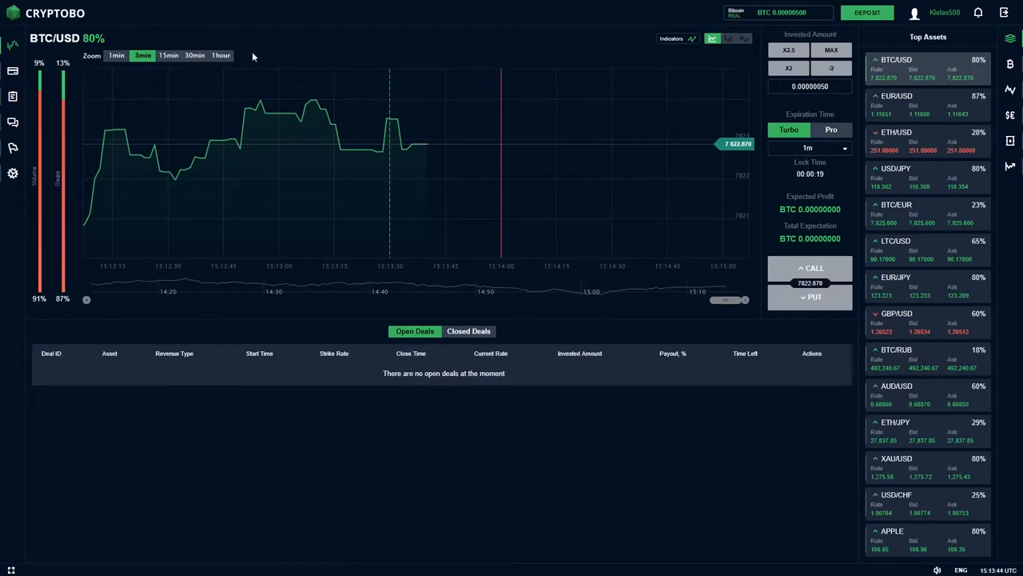
left_click(115, 55)
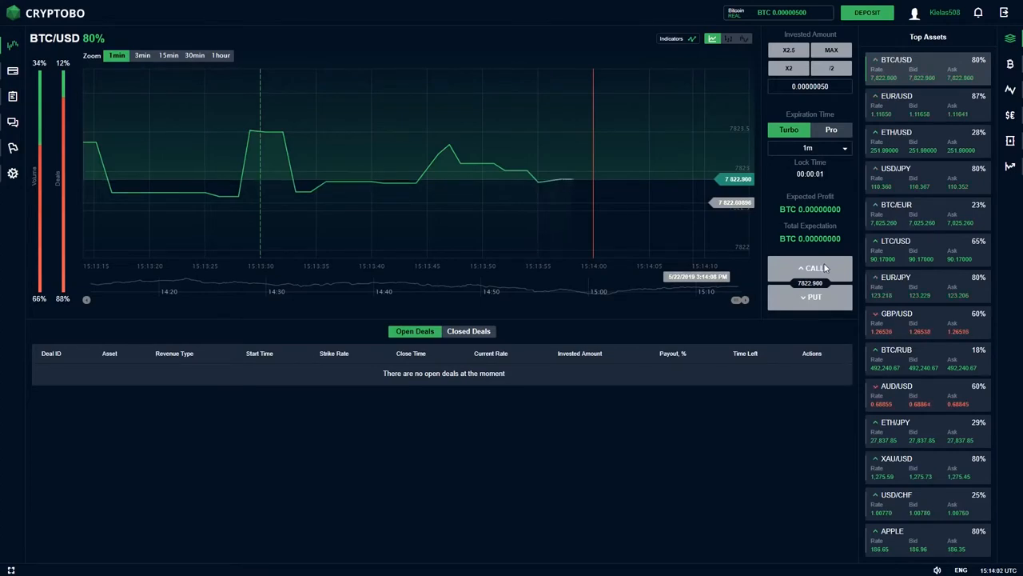
Step: Open BTC/USD Call deals repeatedly until two are listed, despite several deal-opening errors
left_click(809, 269)
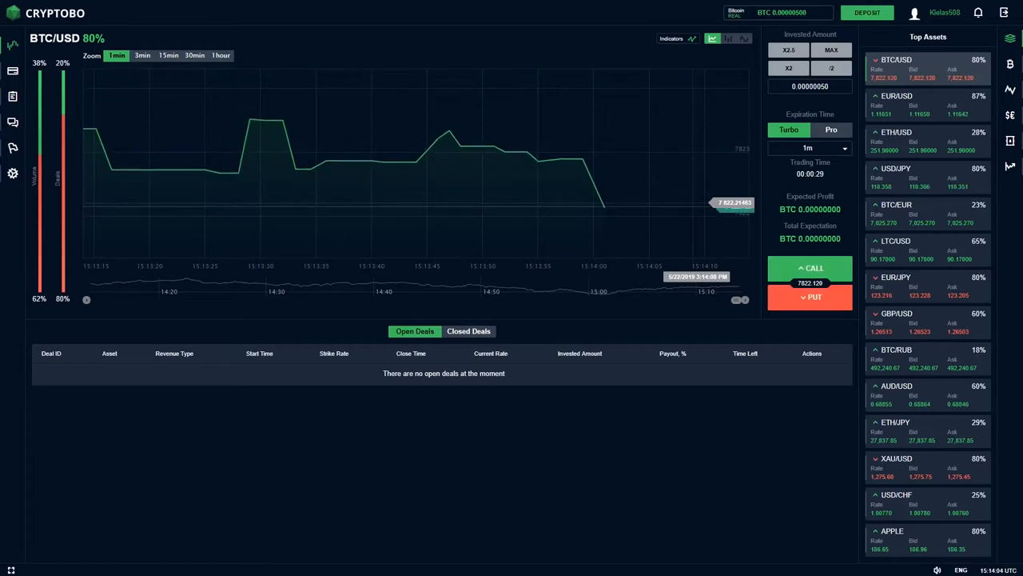
left_click(809, 269)
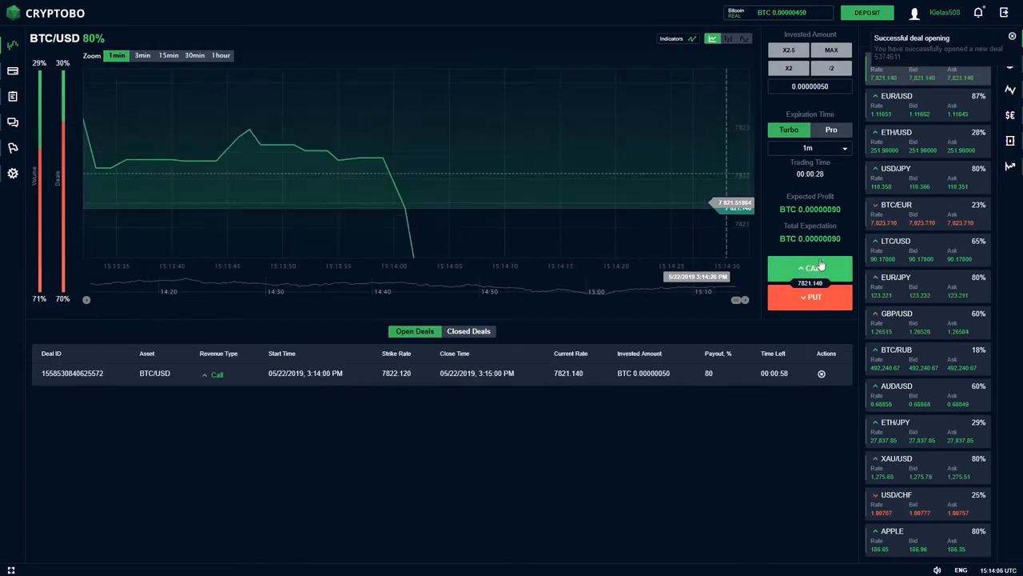
left_click(809, 269)
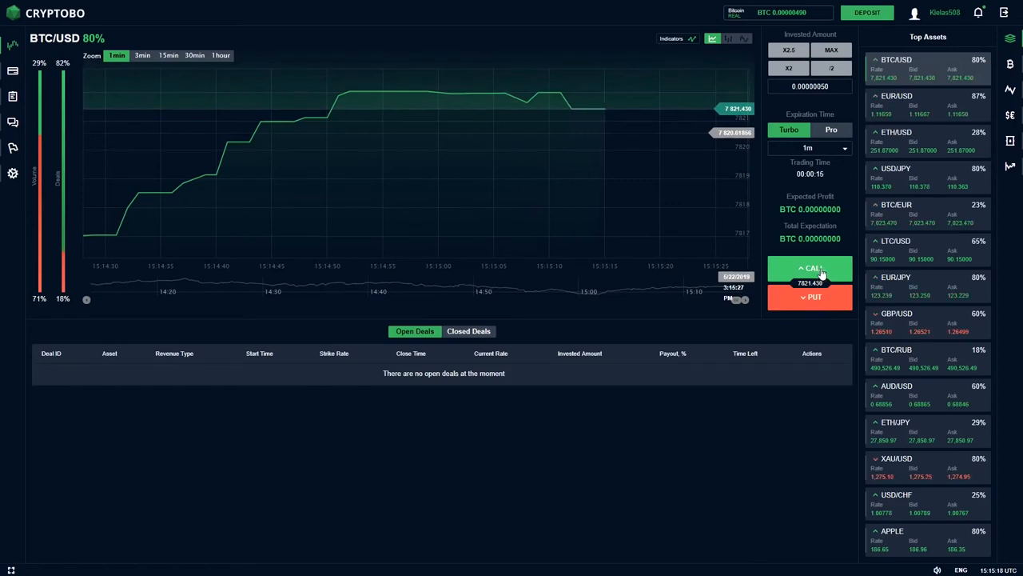
left_click(809, 268)
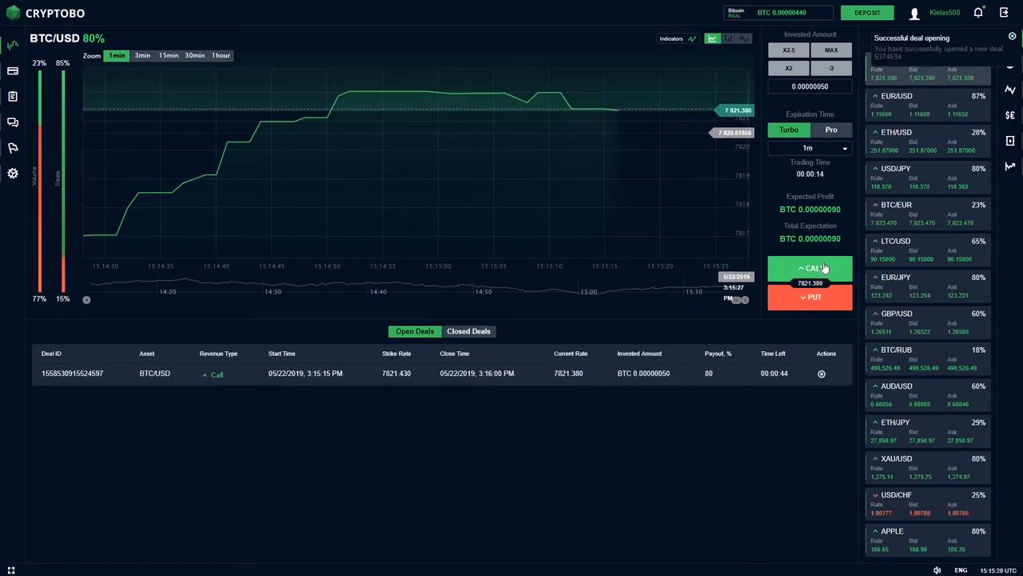
left_click(809, 268)
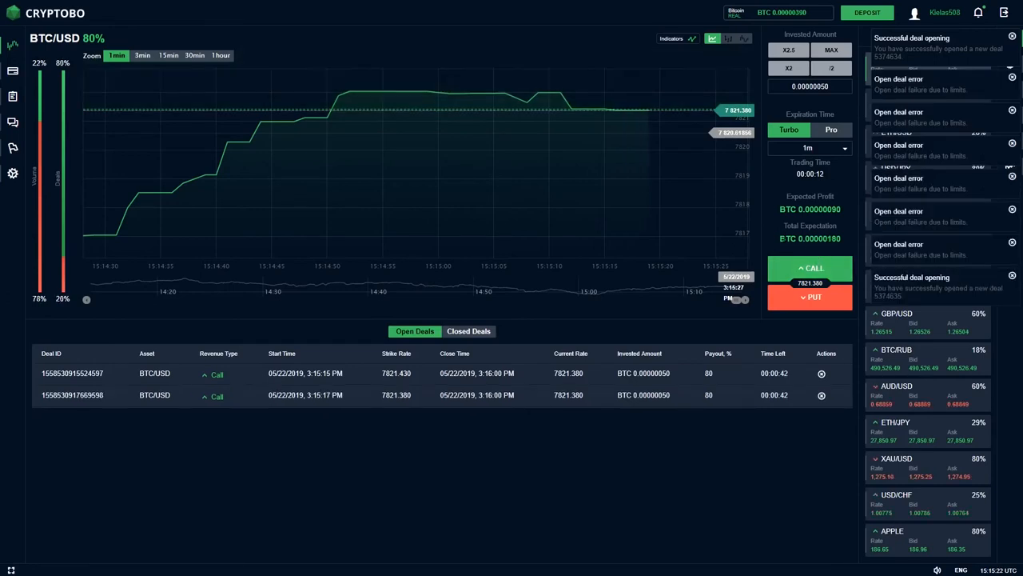